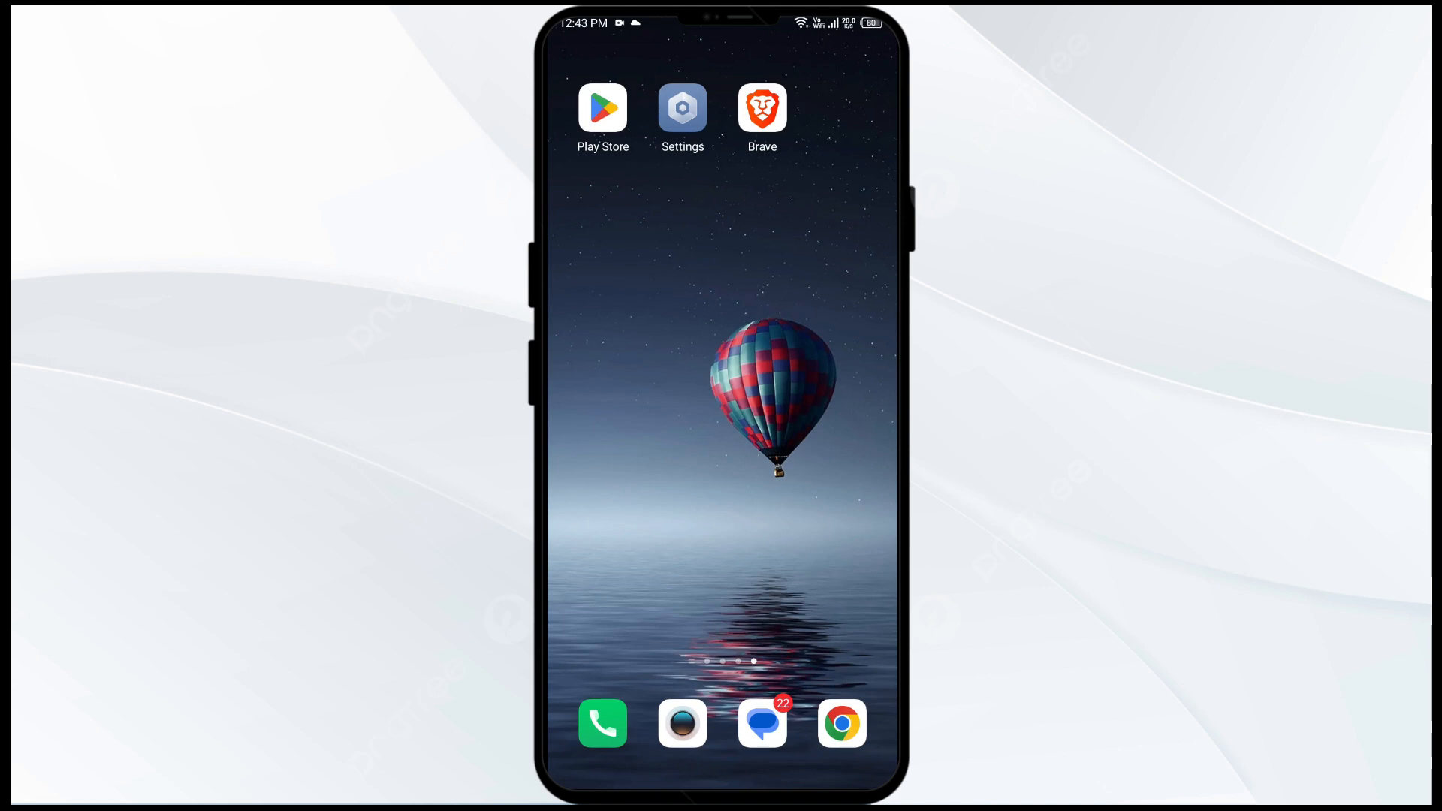
Step: Force stop Brave from its app info page in Settings, confirming with OK
left_click(683, 108)
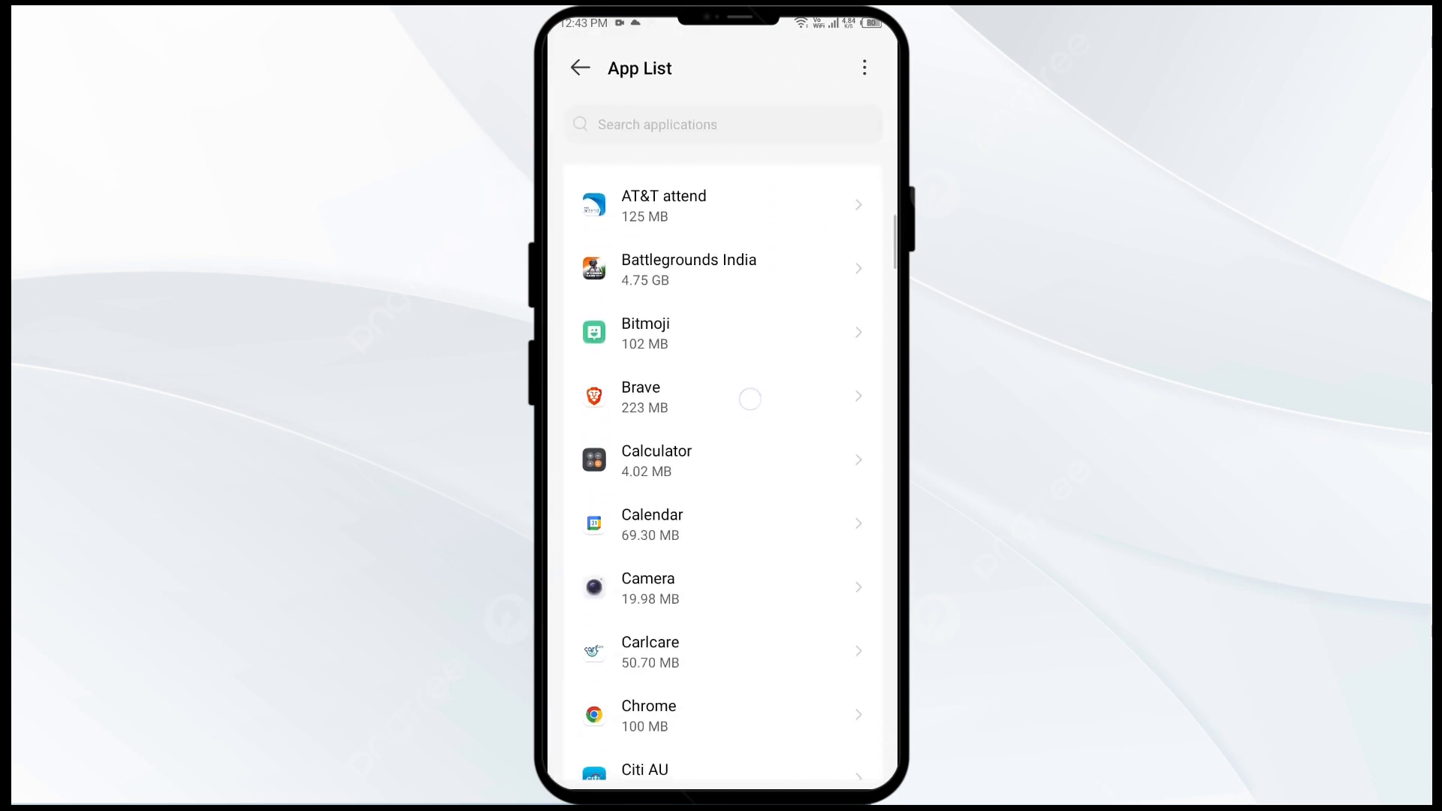
left_click(722, 396)
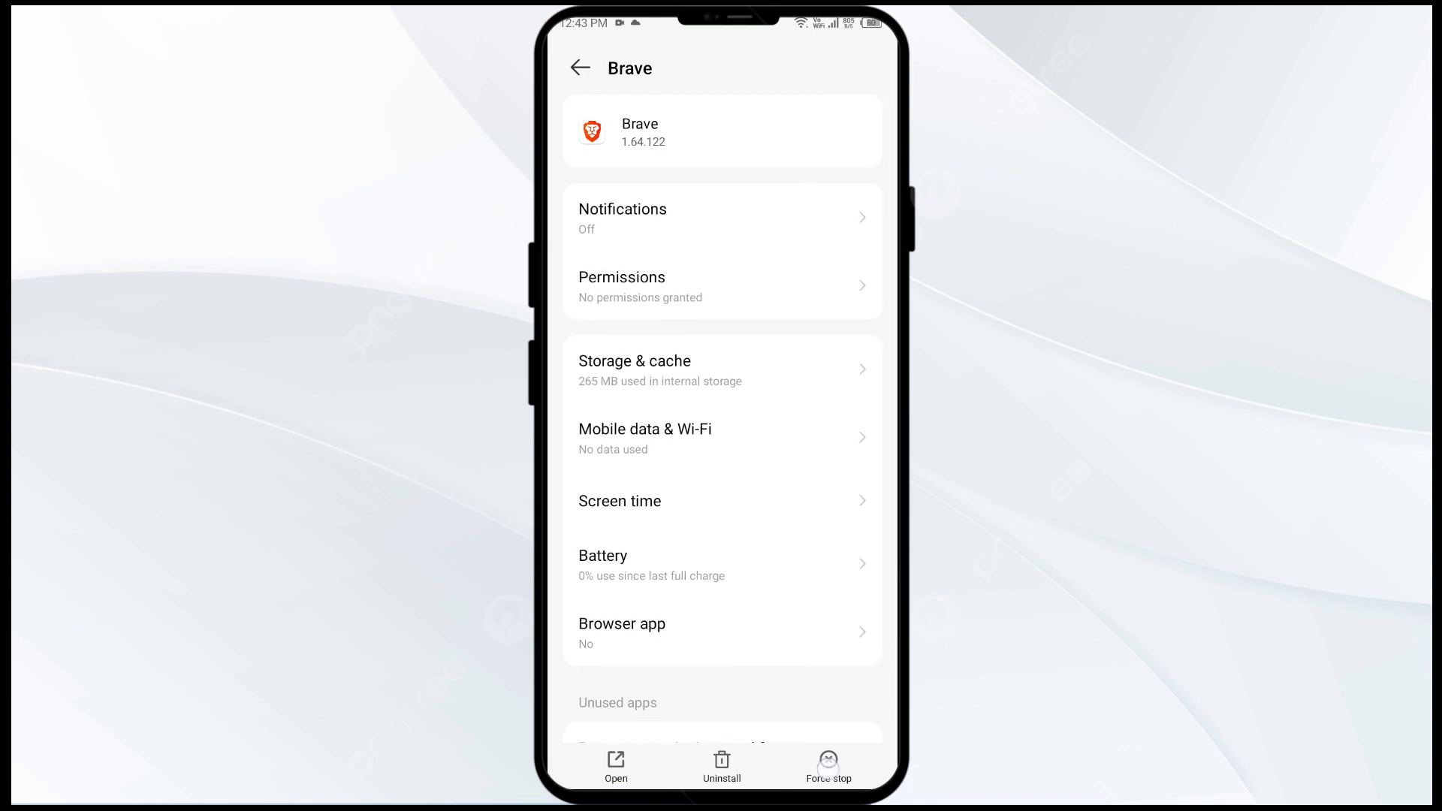
left_click(827, 763)
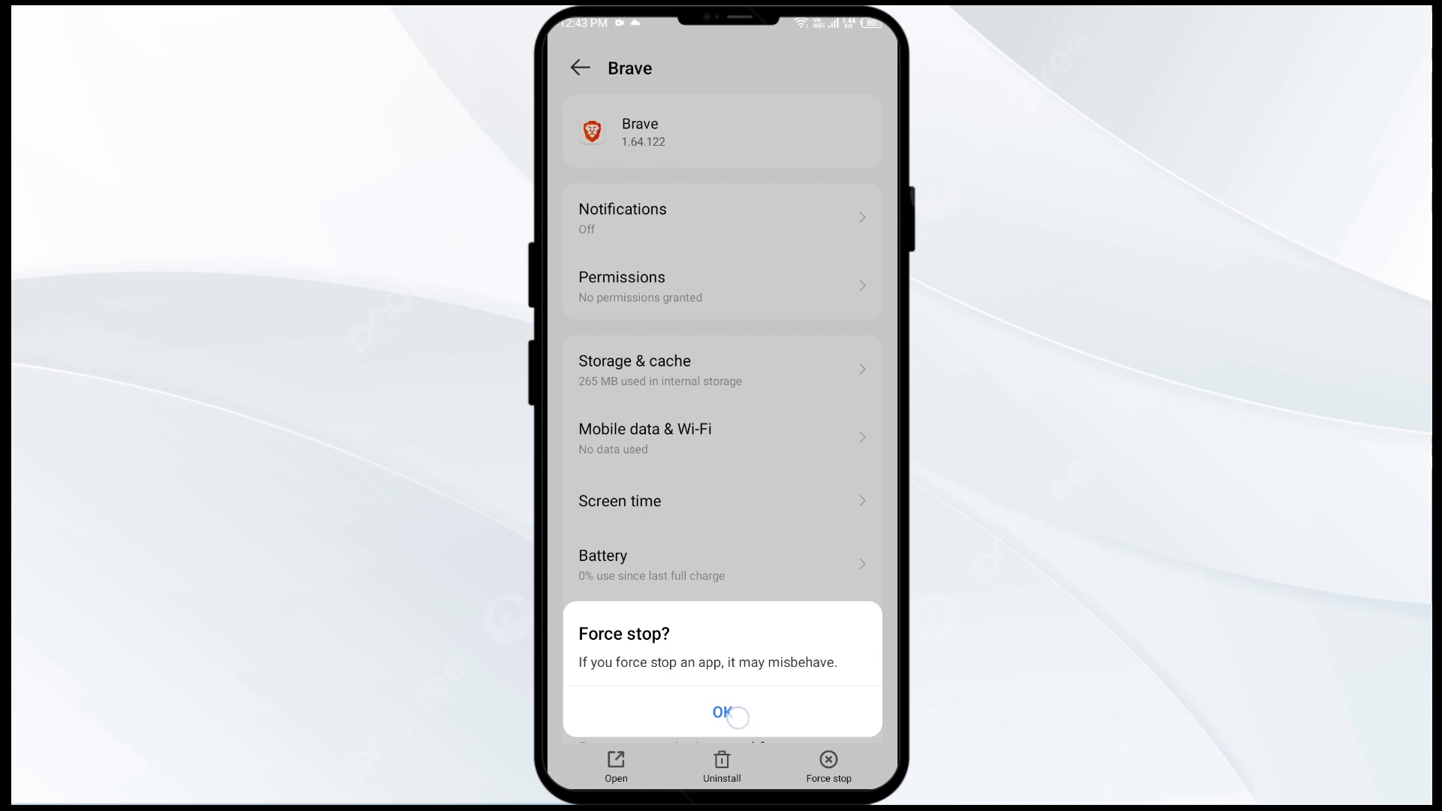
left_click(720, 713)
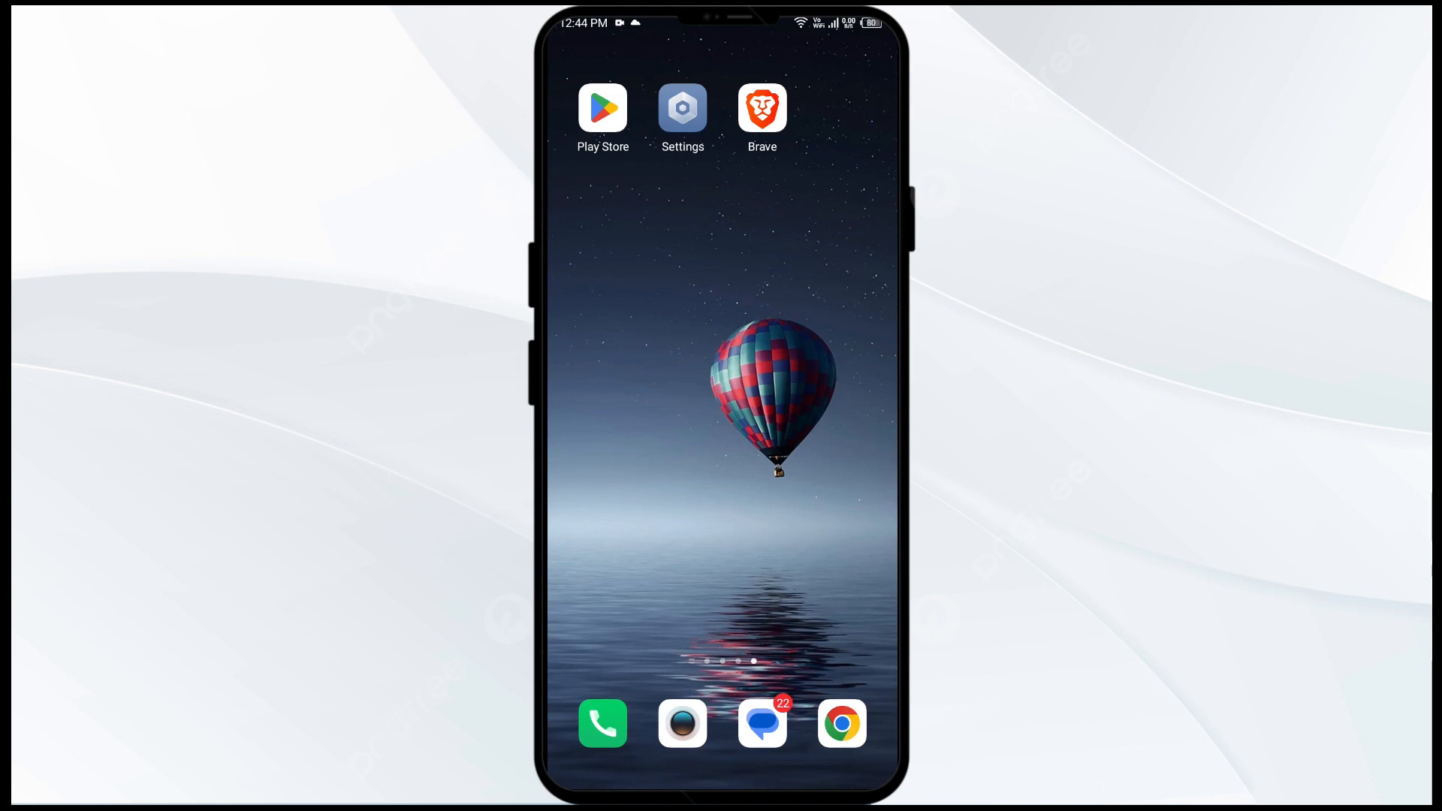
Step: Start a Play Store search by typing 'b' for Brave
left_click(602, 108)
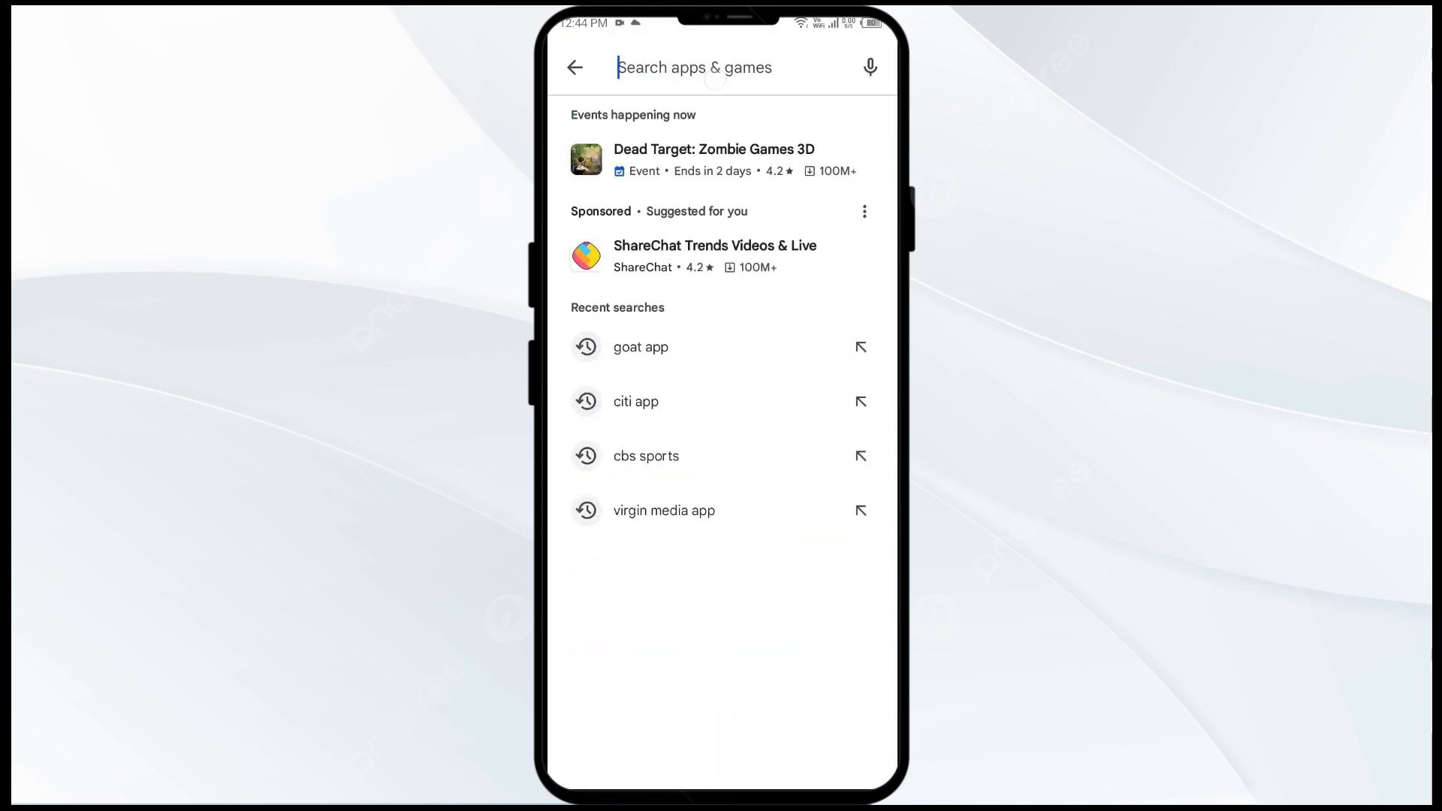
type("b")
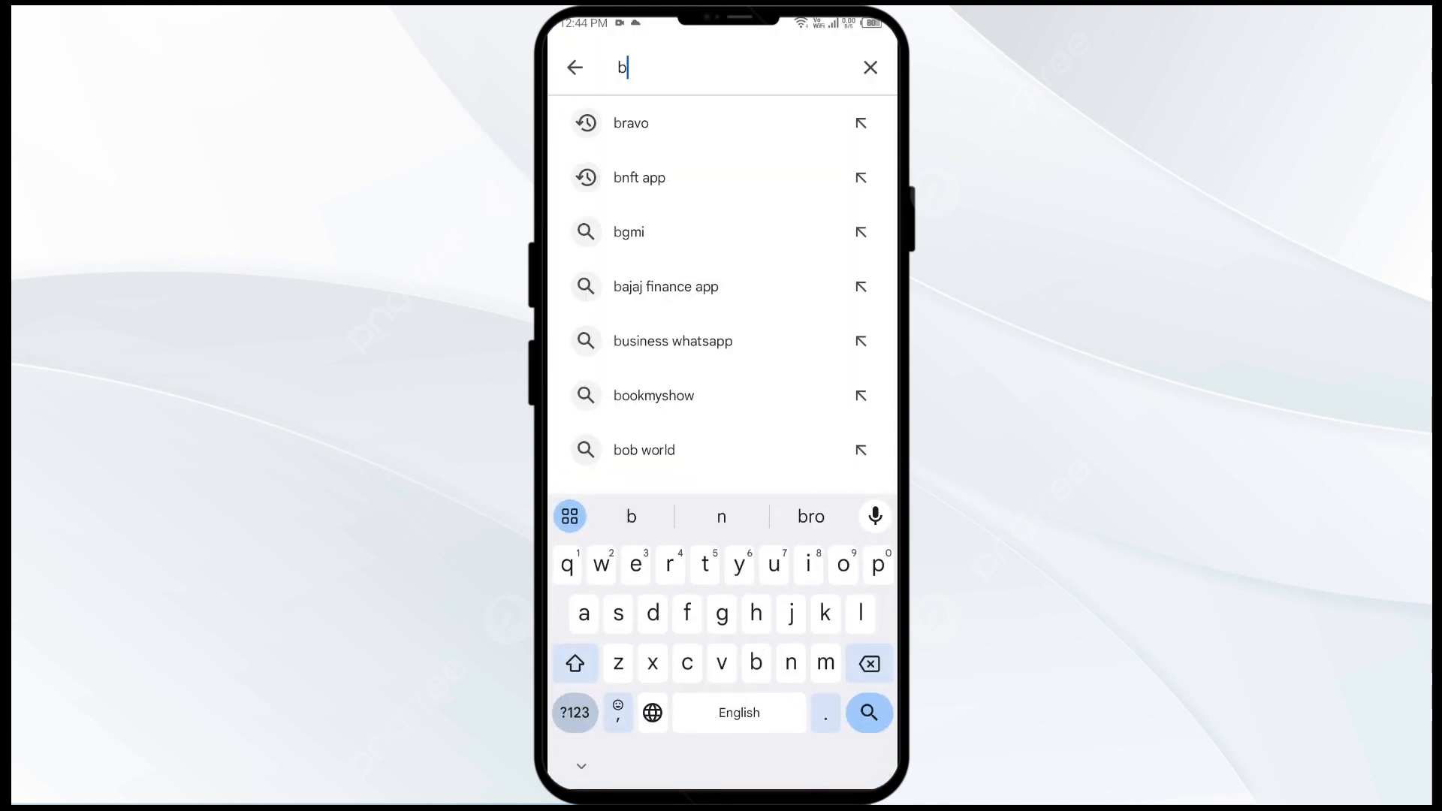
left_click(631, 122)
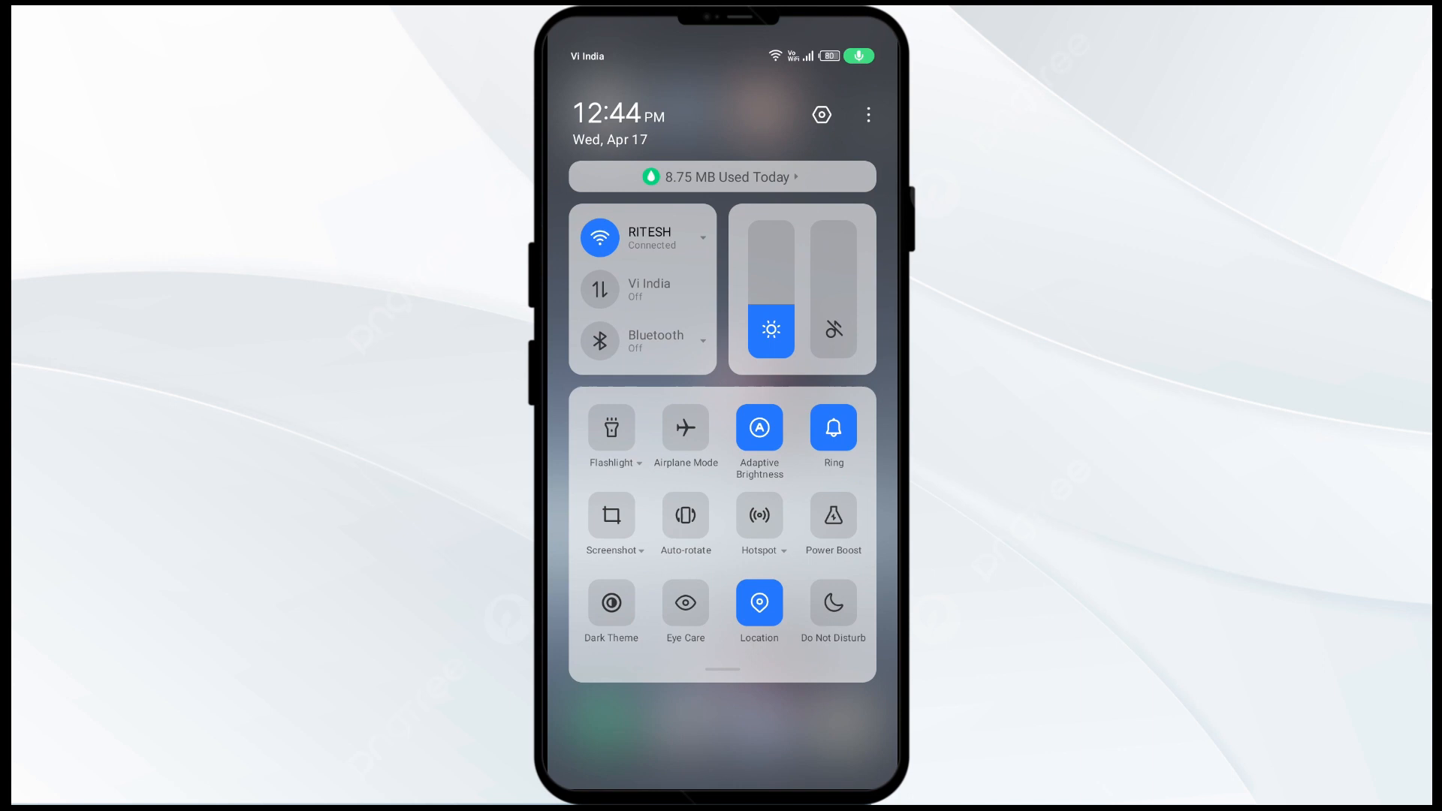
Step: Turn mobile data on and toggle Wi‑Fi off and back on
left_click(599, 289)
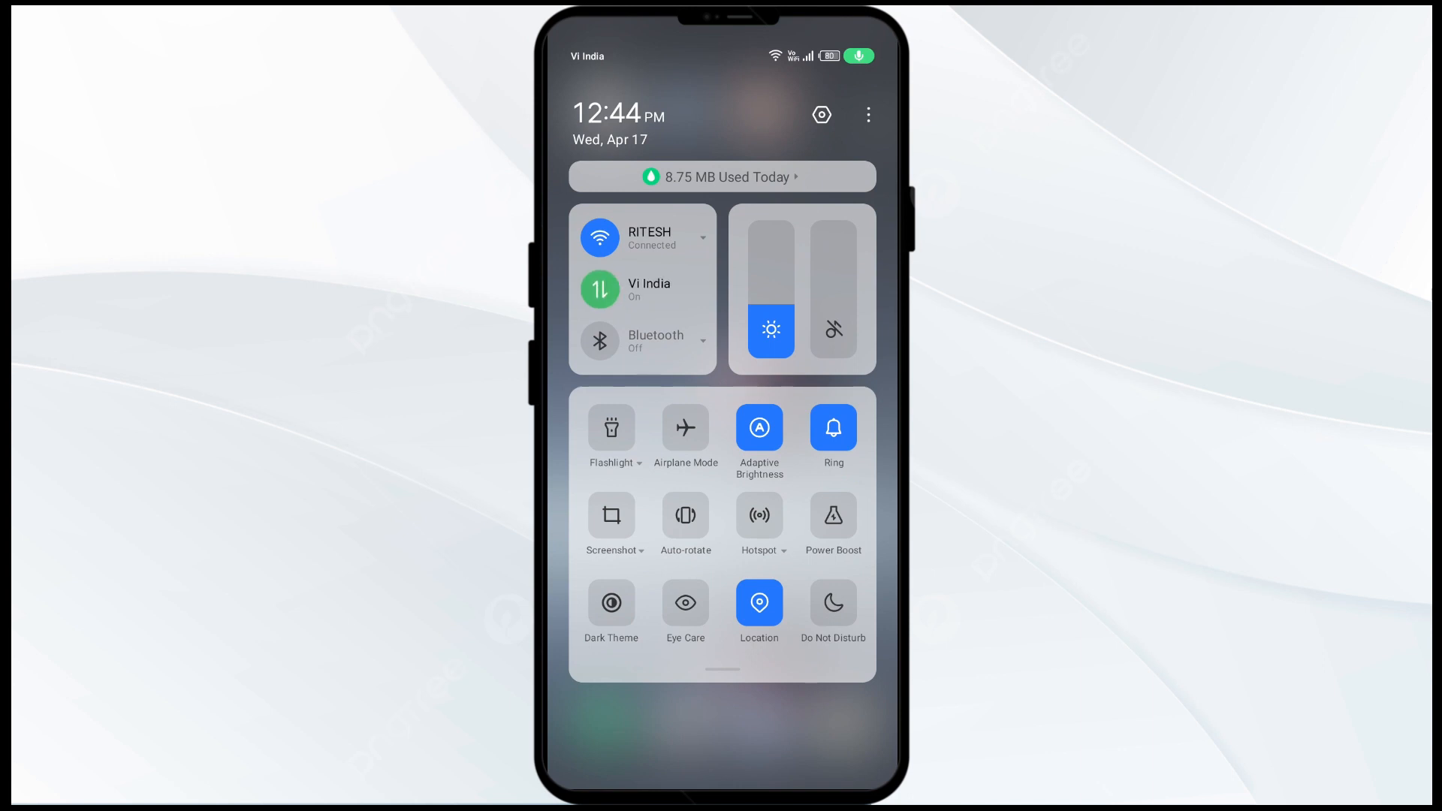
left_click(599, 236)
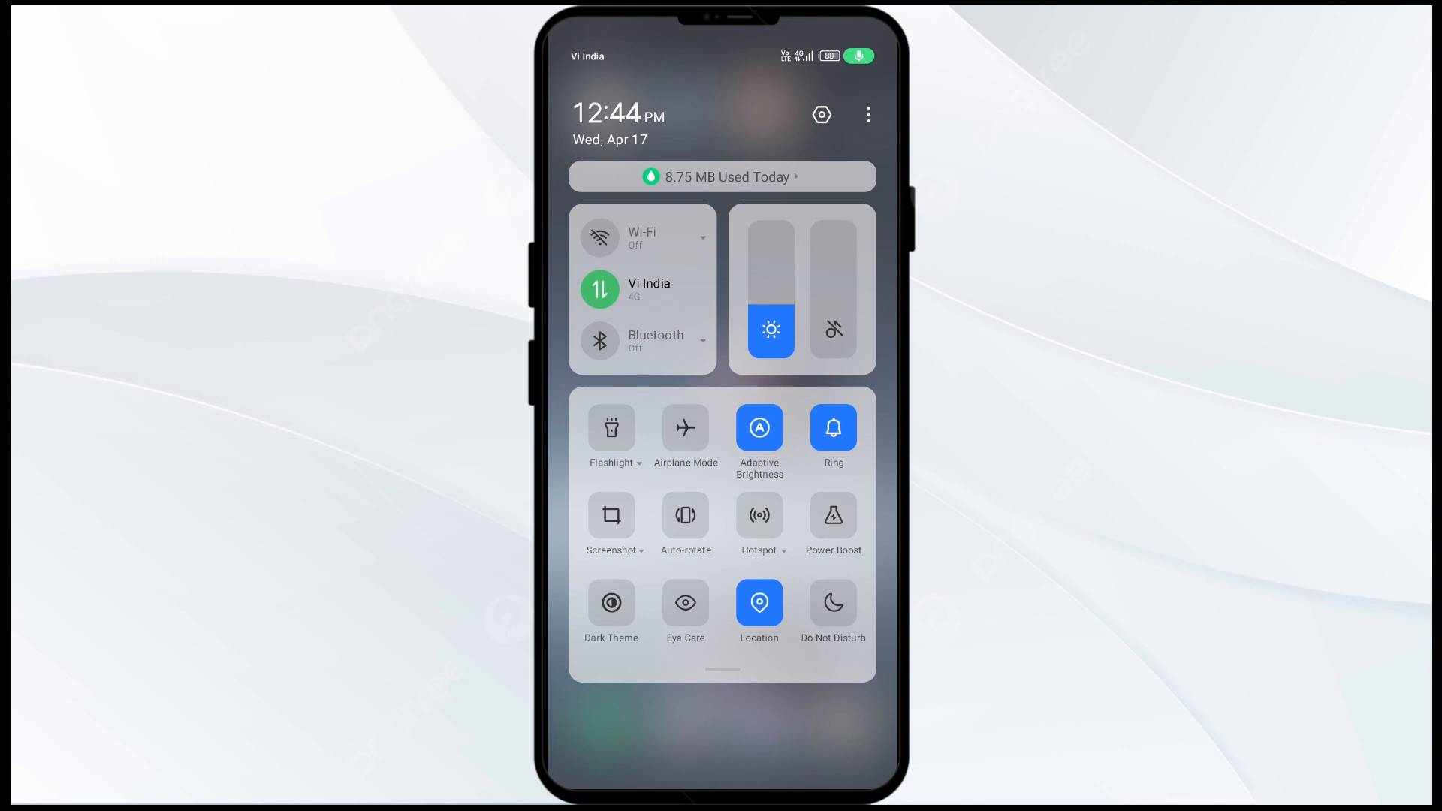
left_click(599, 237)
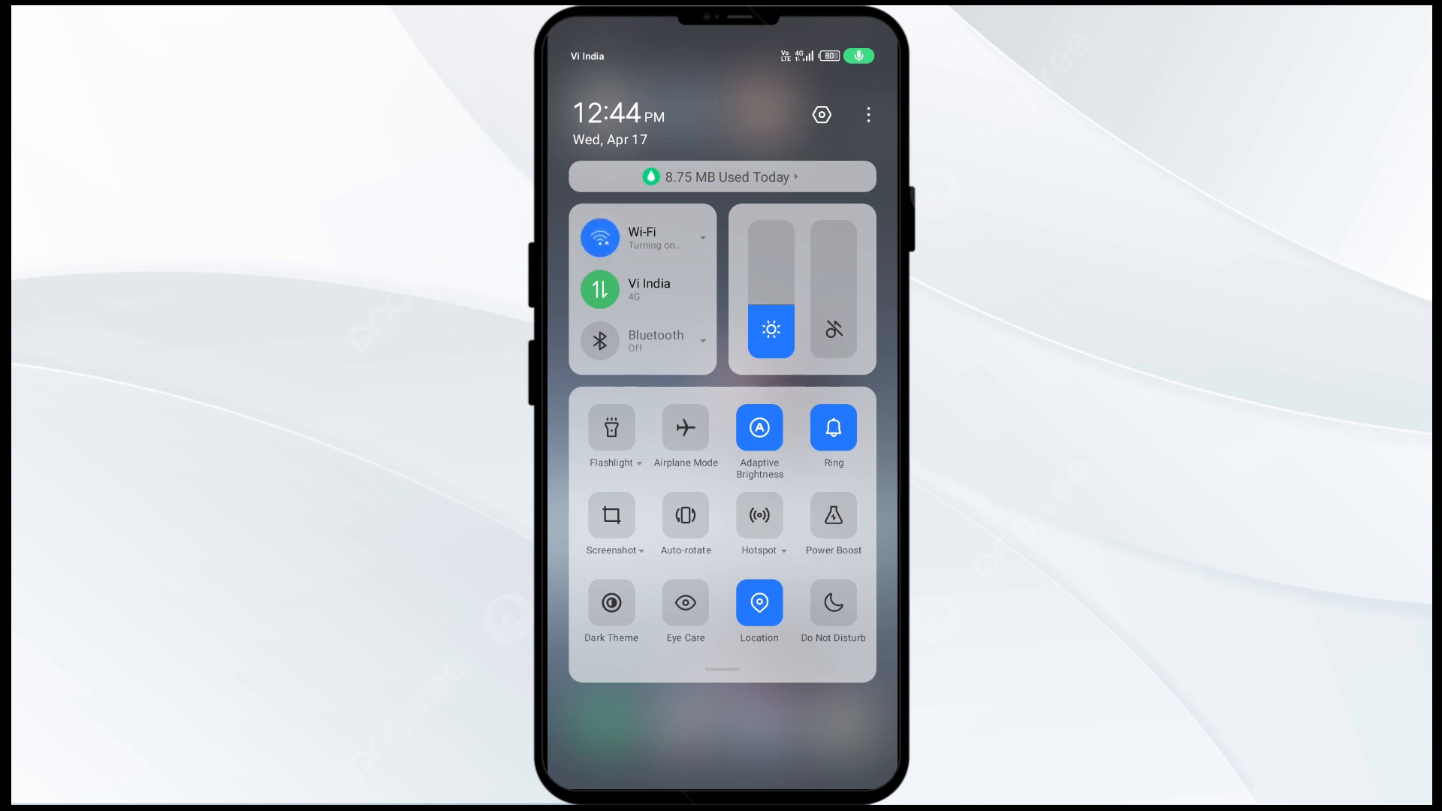
left_click(599, 237)
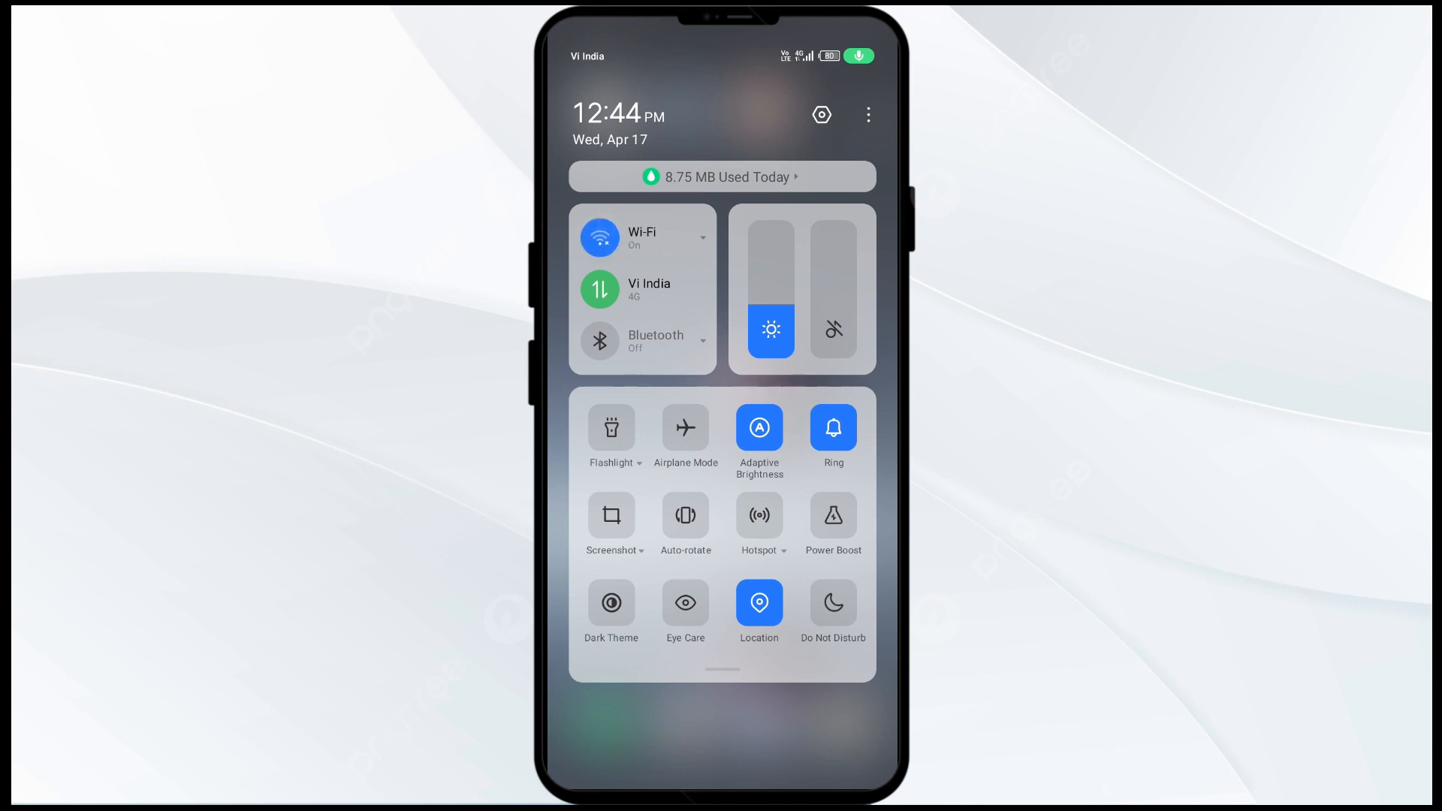
Step: Switch airplane mode on then off, and toggle Wi‑Fi again
left_click(685, 427)
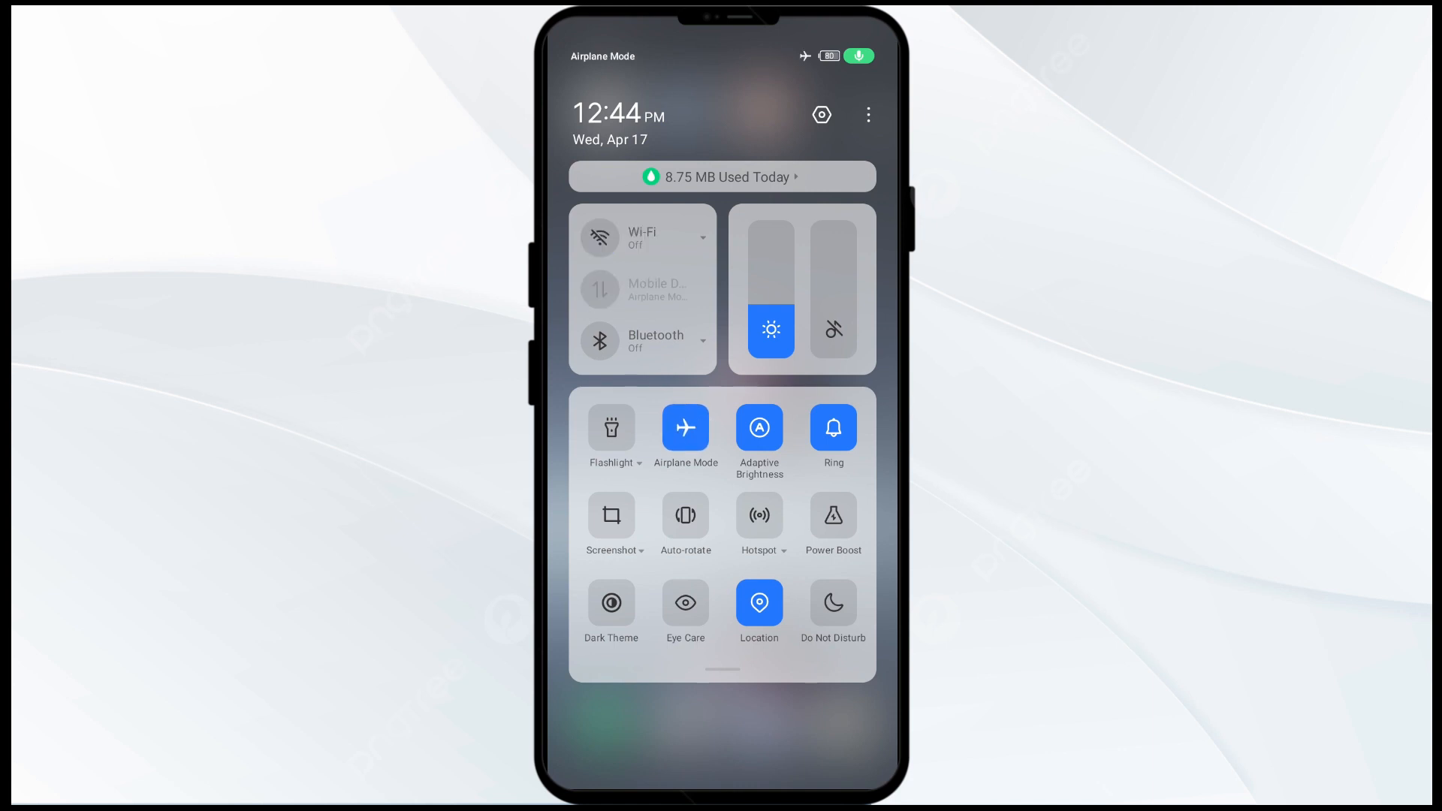
left_click(685, 427)
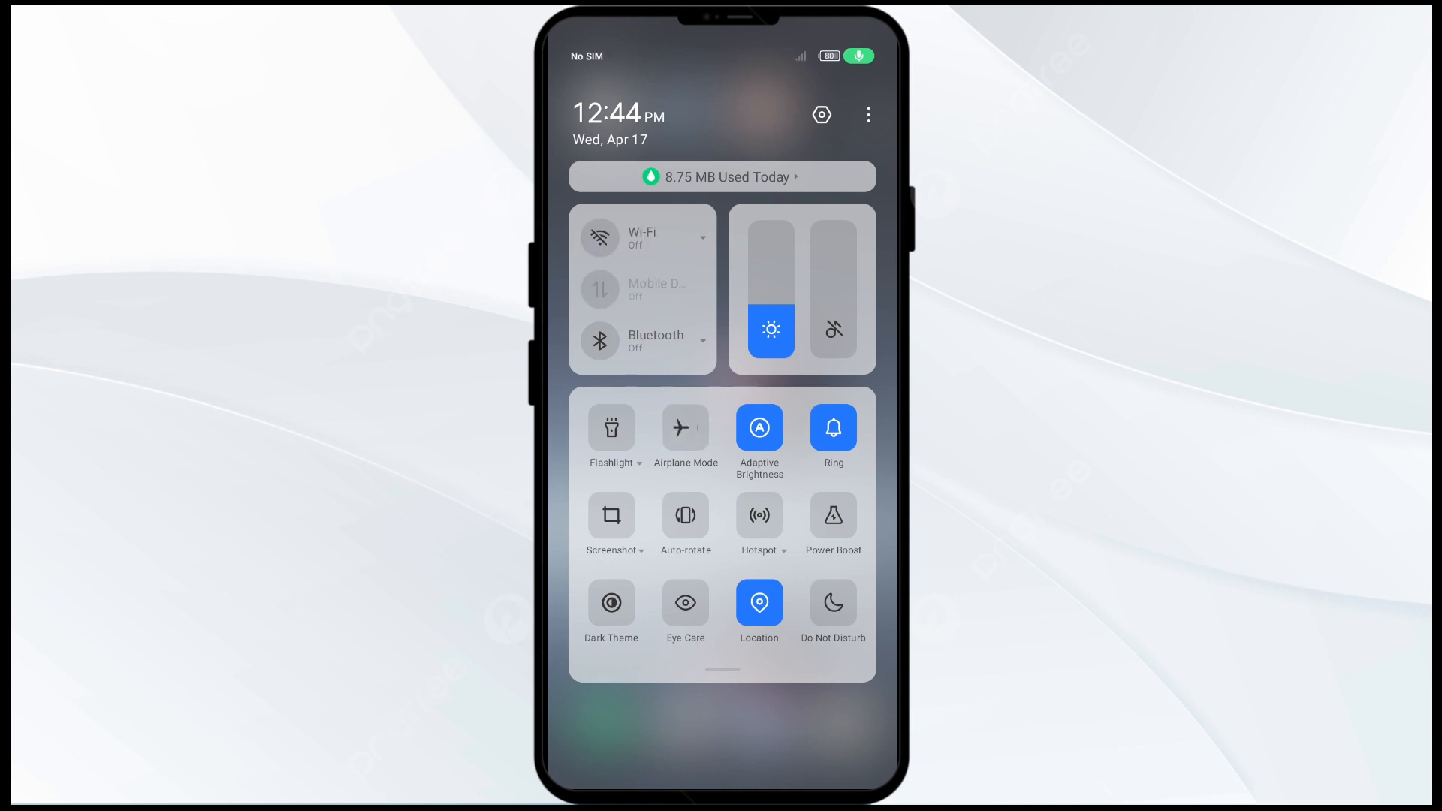
left_click(599, 237)
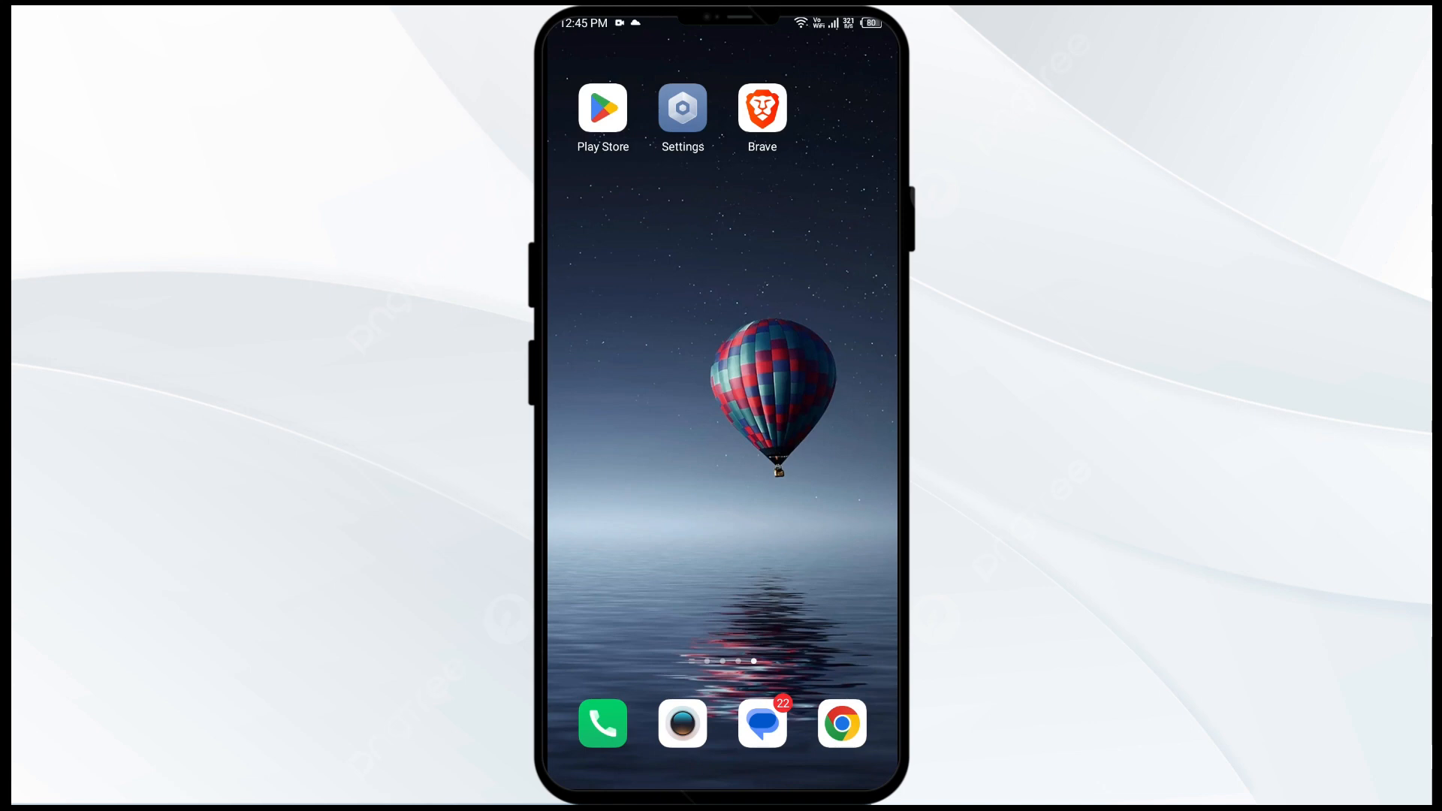
Step: Clear Brave's cache via Settings > App Management > App list > Storage & cache
left_click(683, 107)
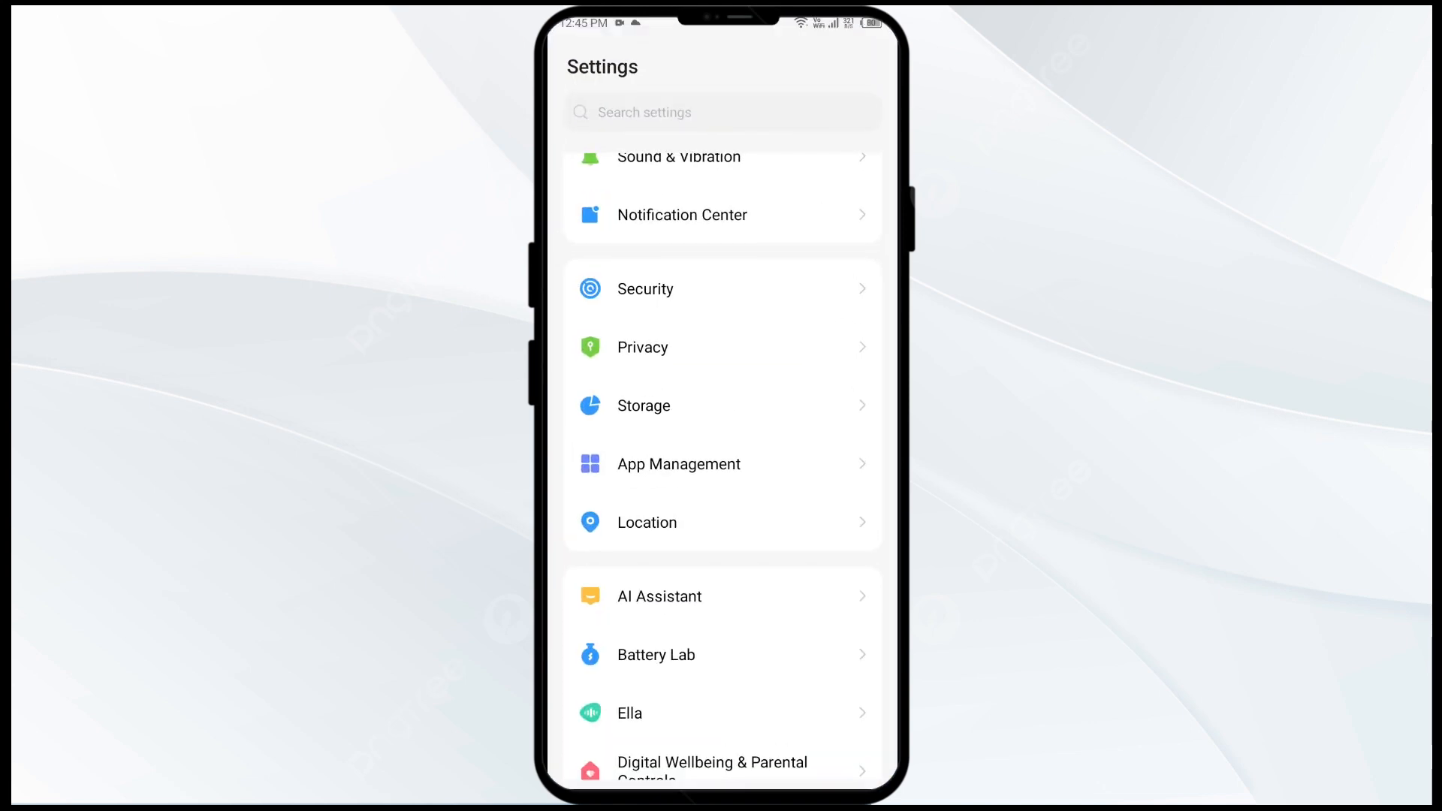
left_click(679, 463)
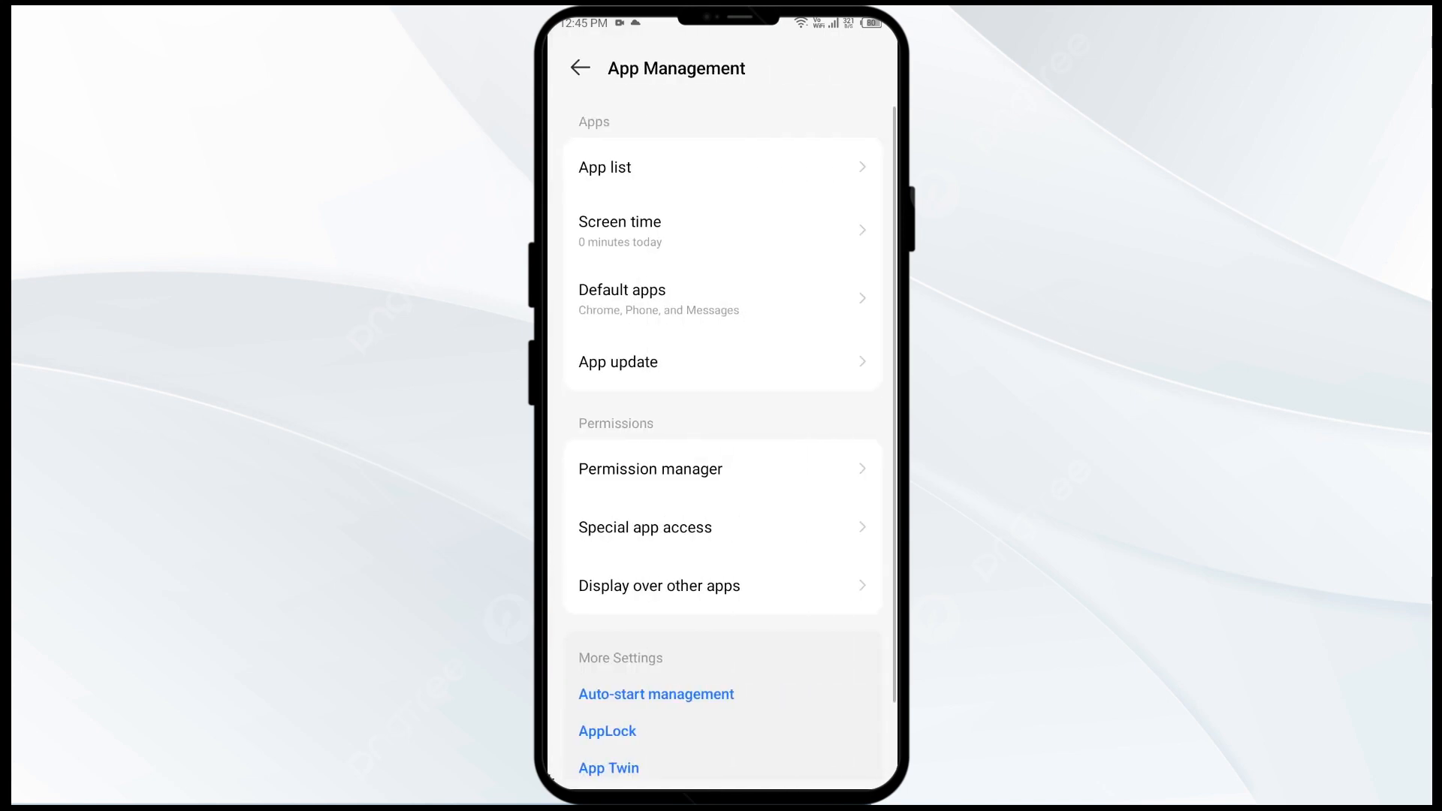
left_click(604, 167)
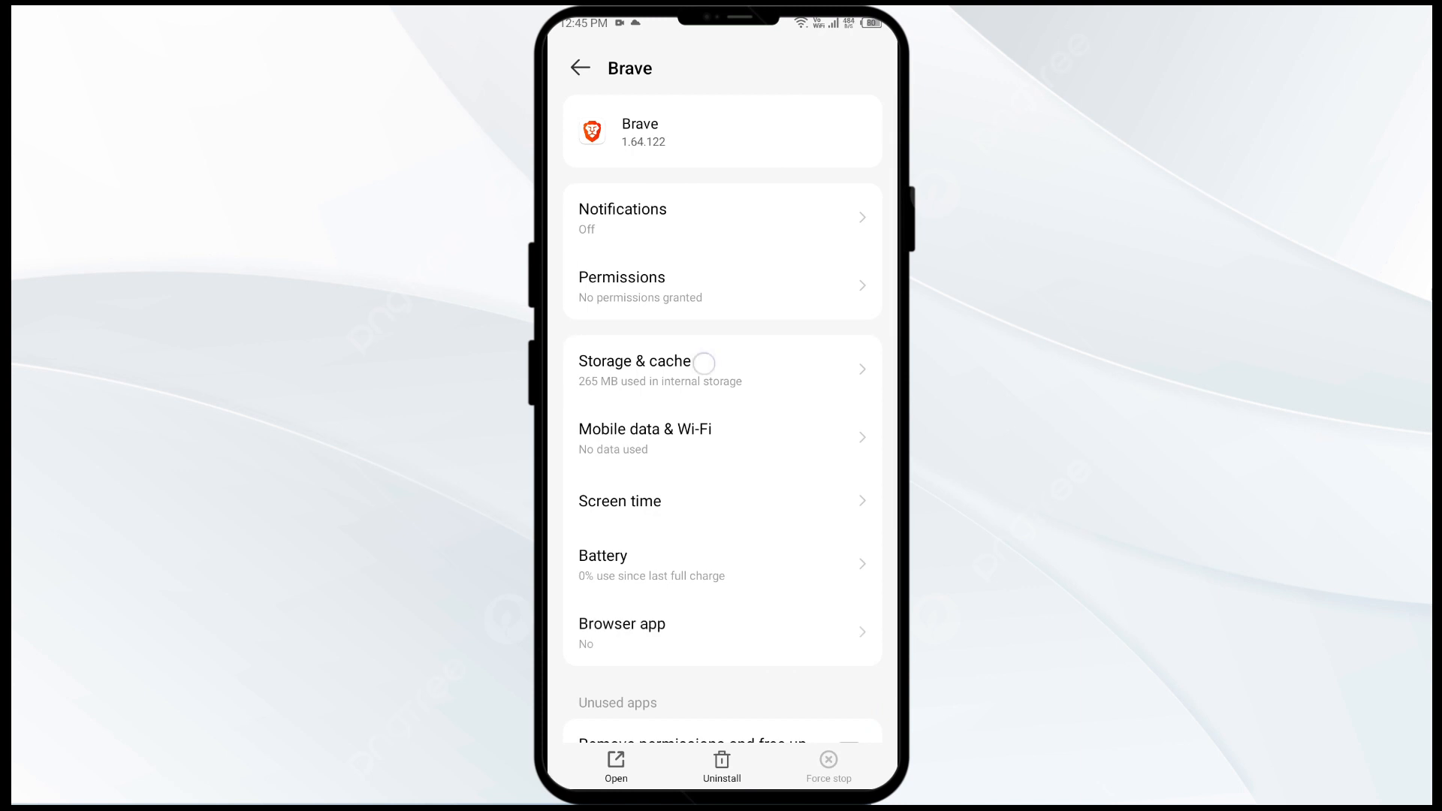
left_click(632, 371)
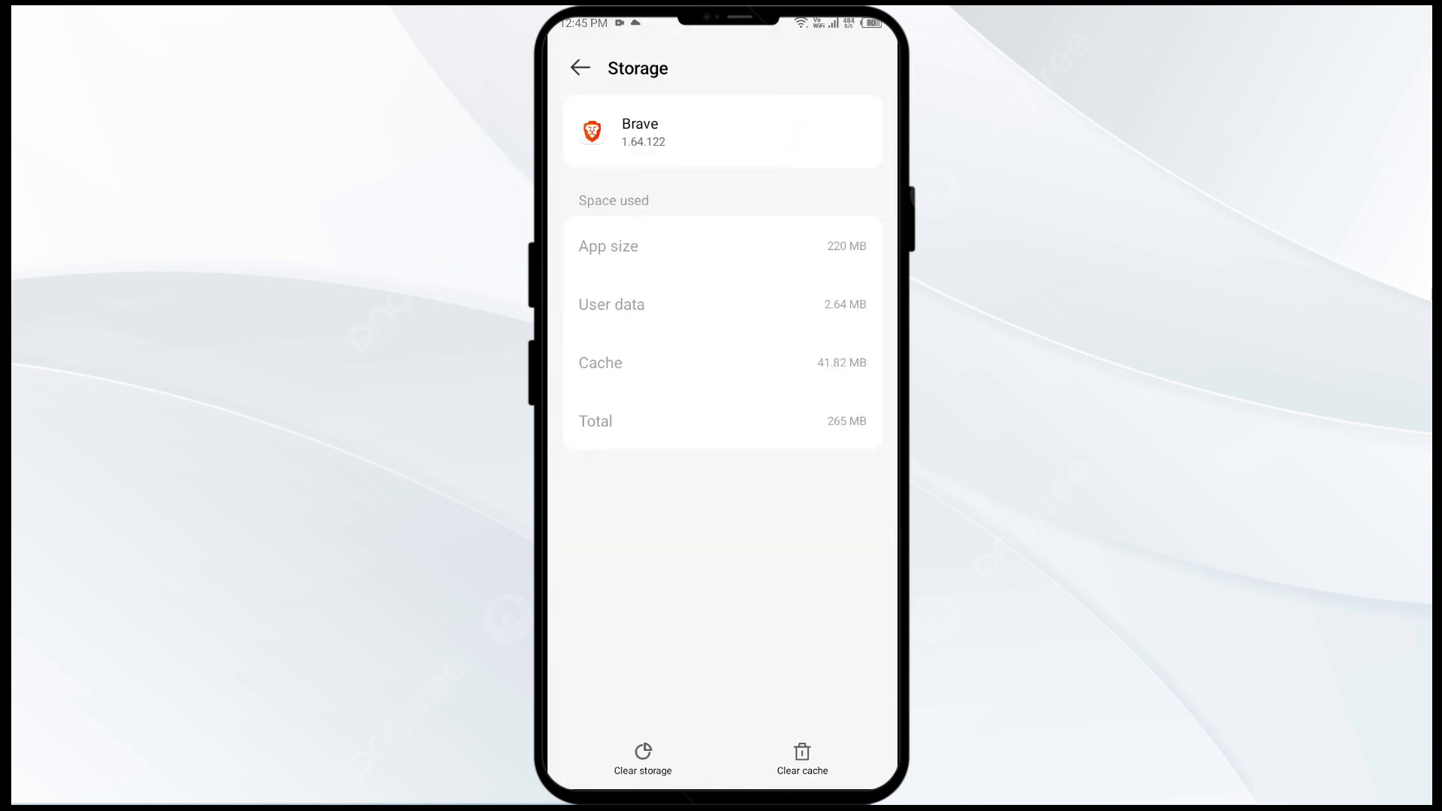
left_click(580, 68)
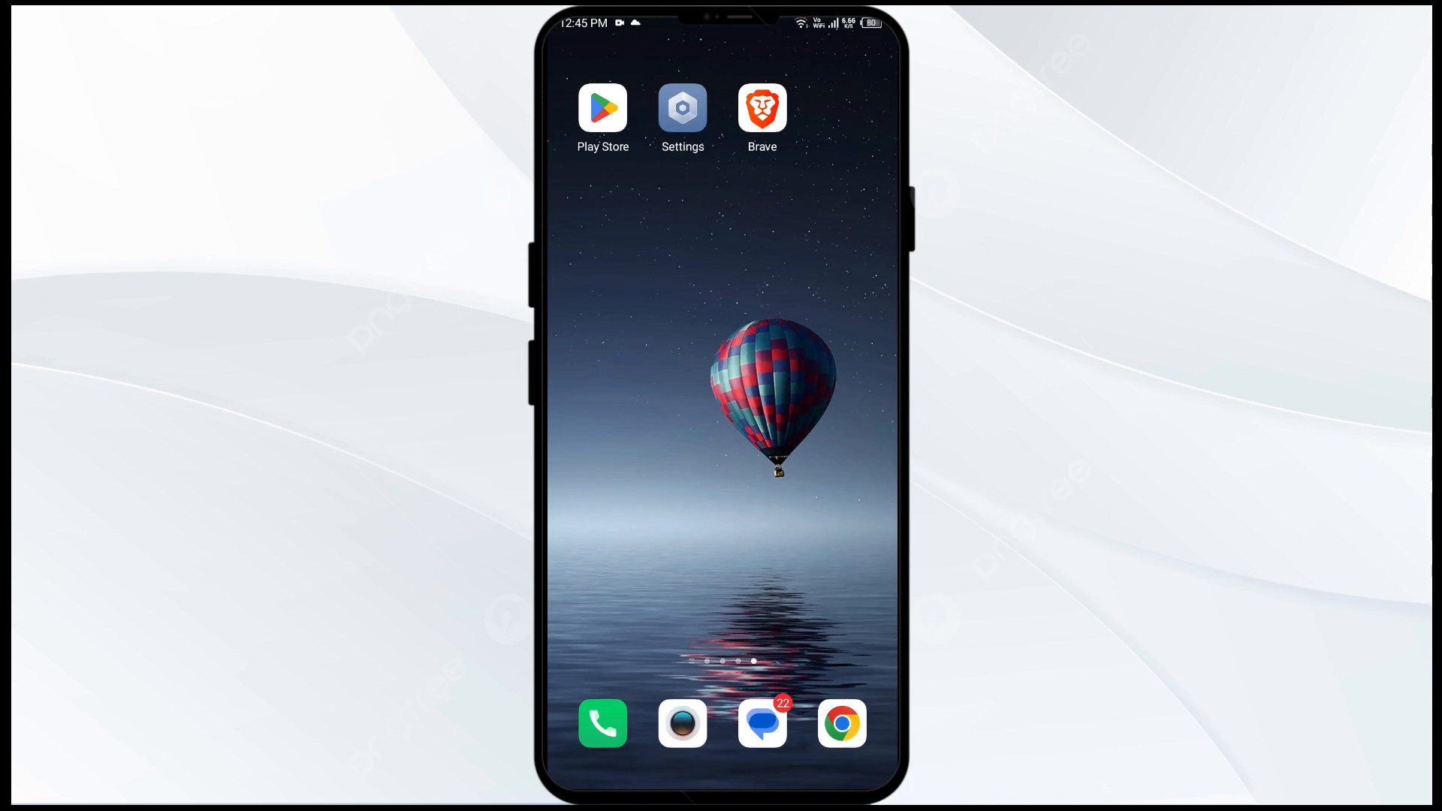
Step: Uninstall Brave from its Play Store page, confirm, then tap Install to reinstall
left_click(762, 107)
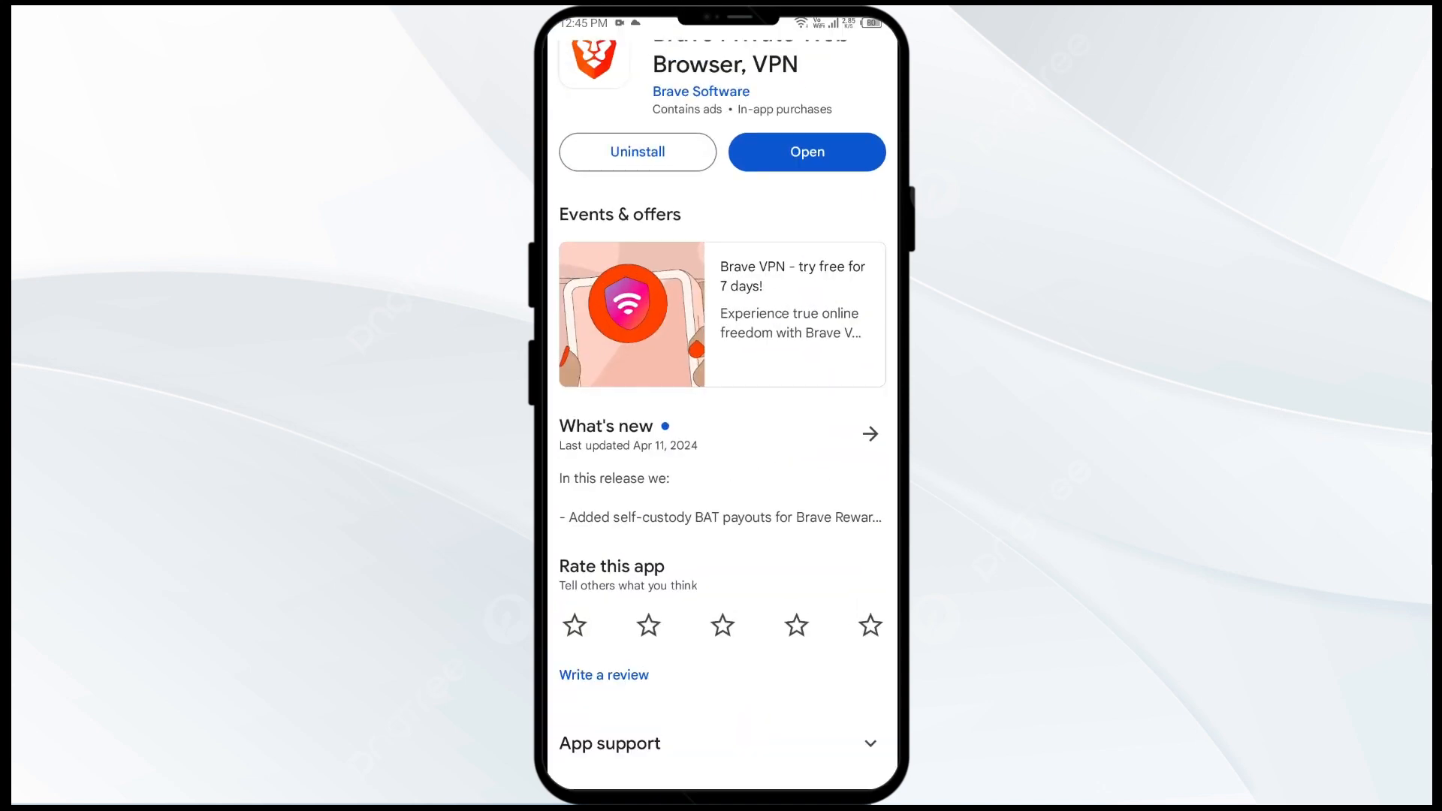
left_click(636, 152)
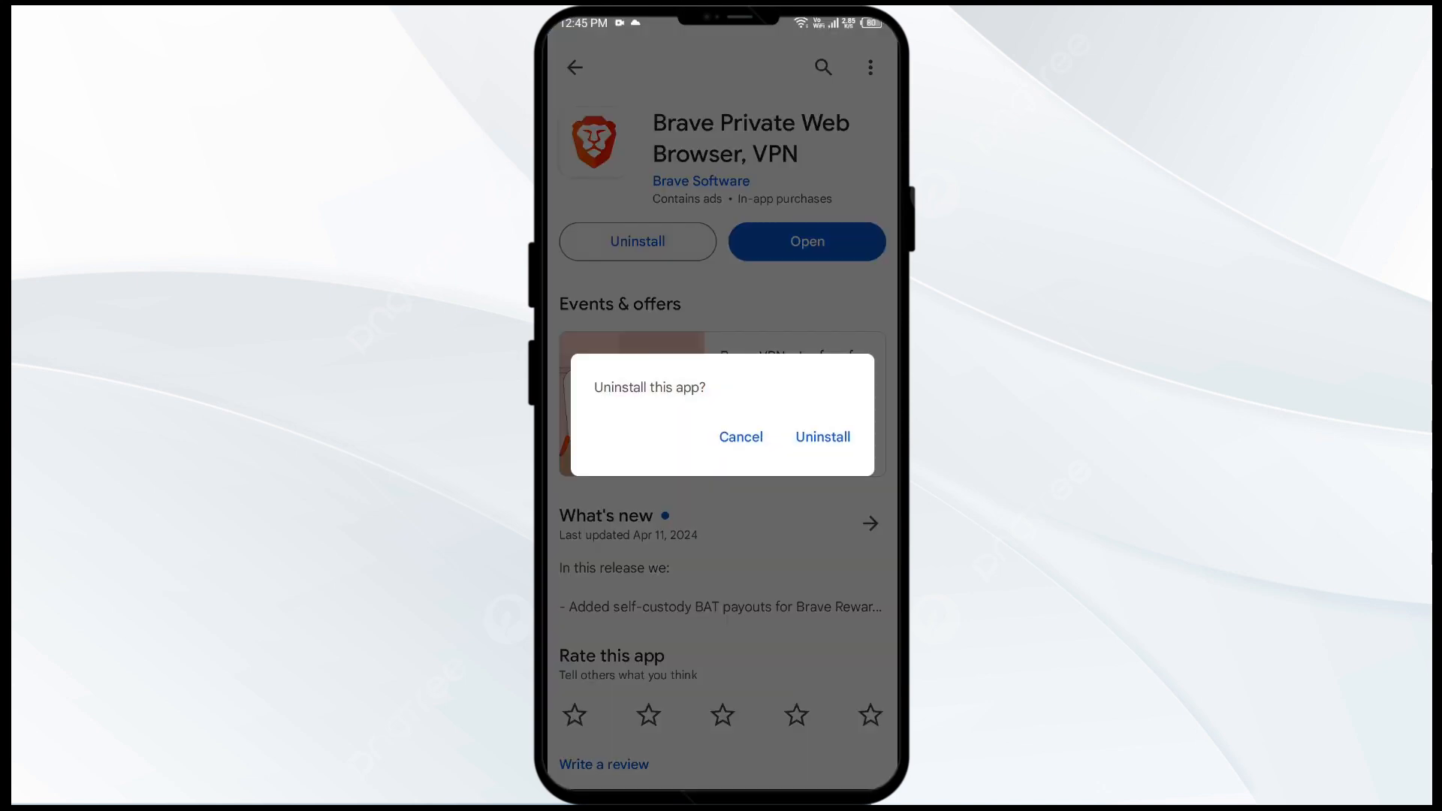
left_click(821, 435)
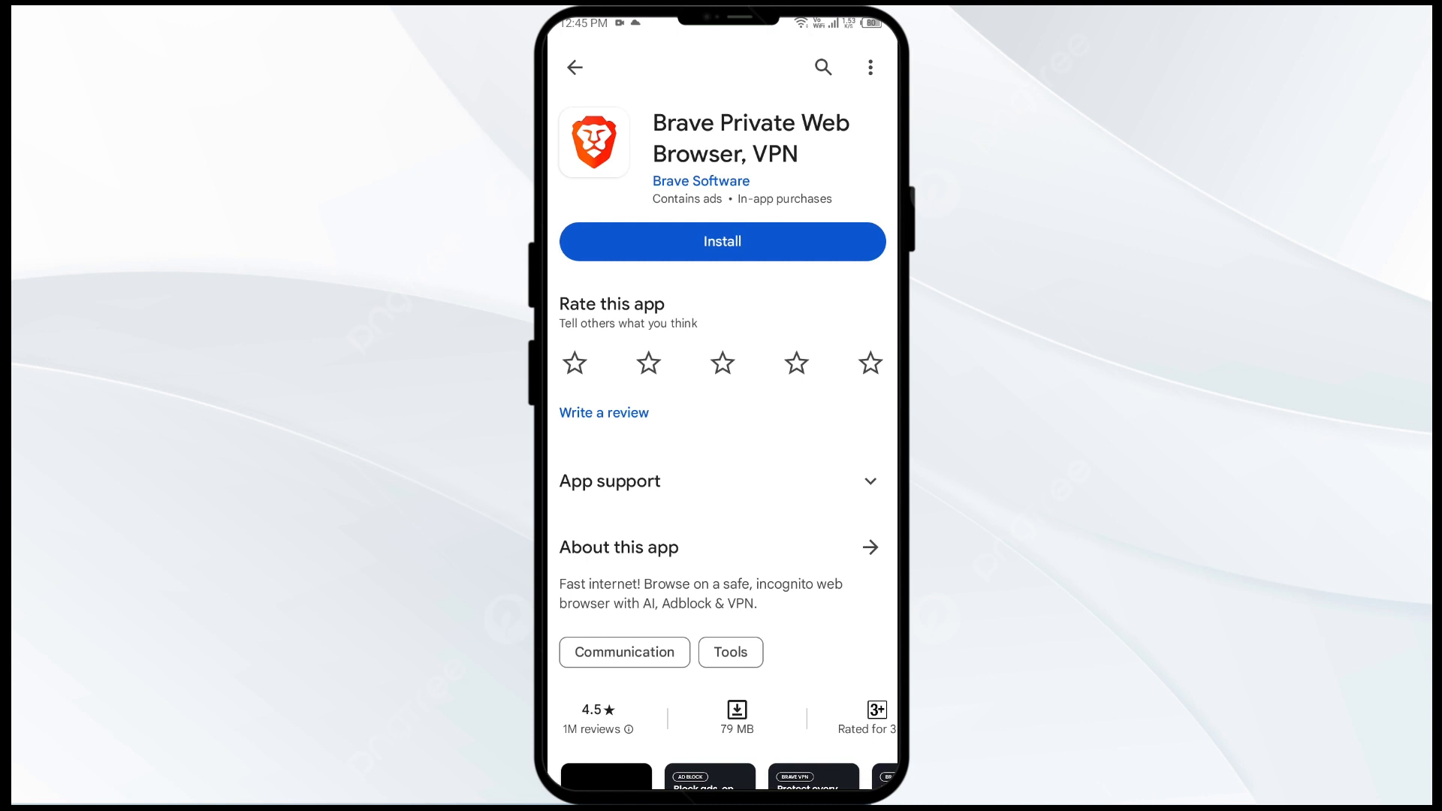
left_click(722, 241)
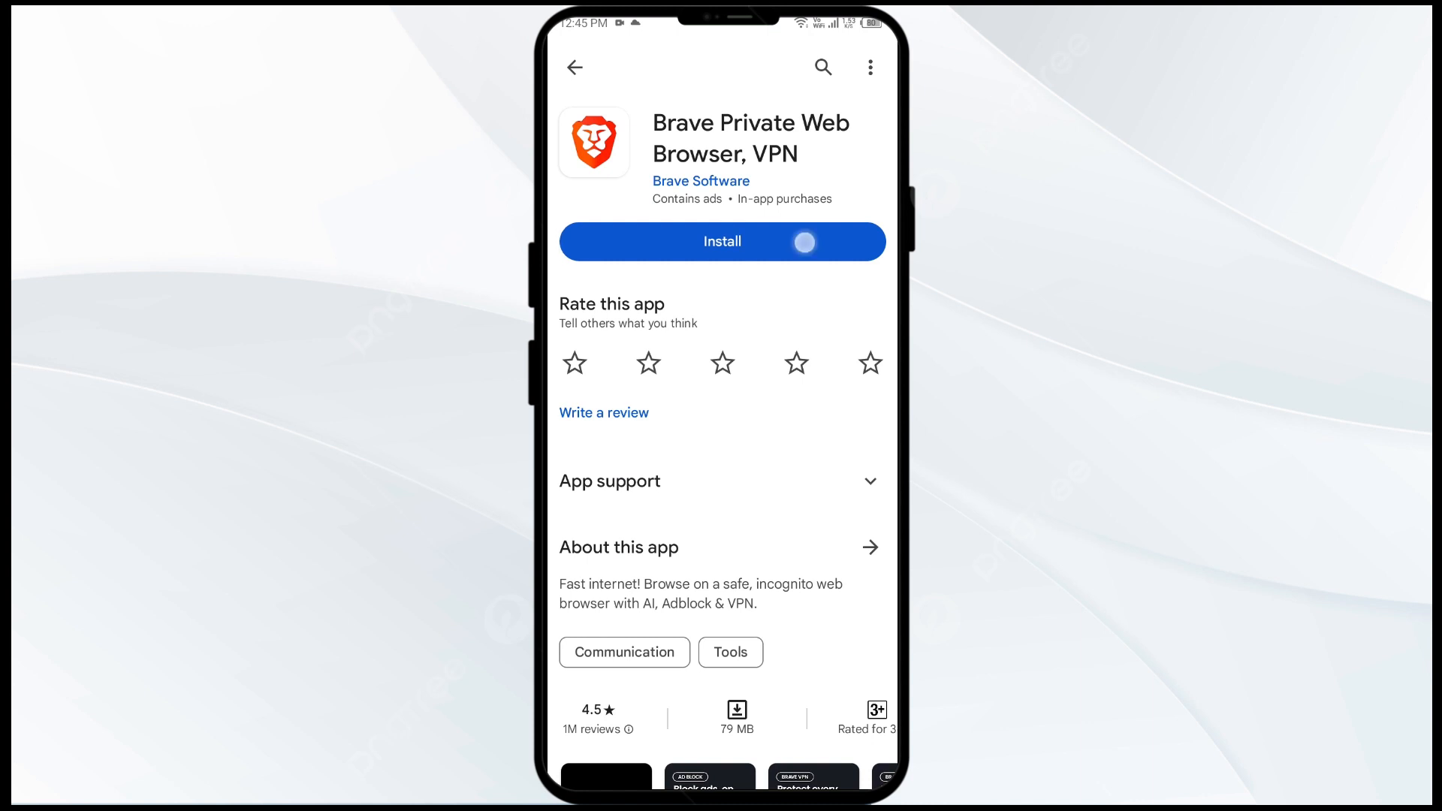
left_click(722, 242)
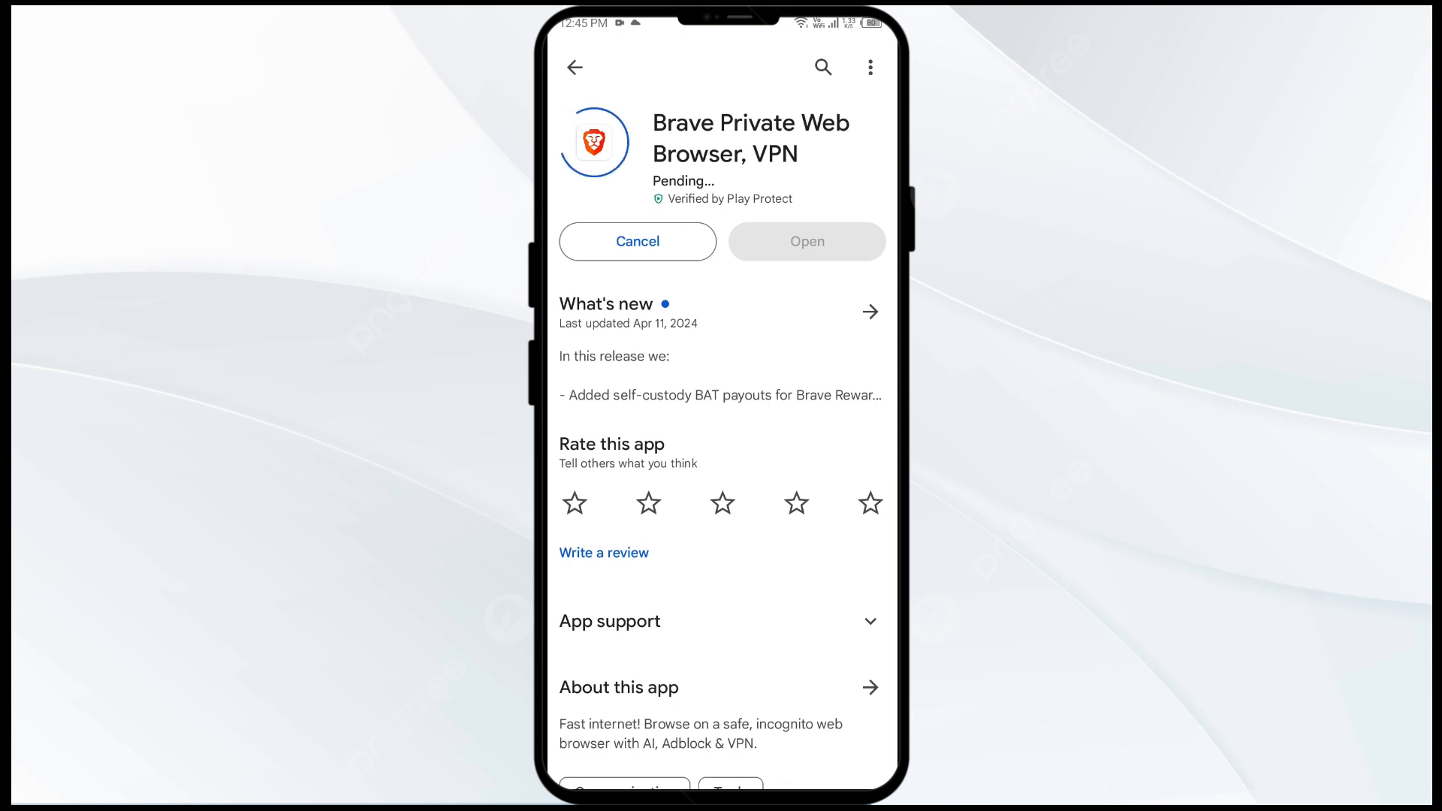